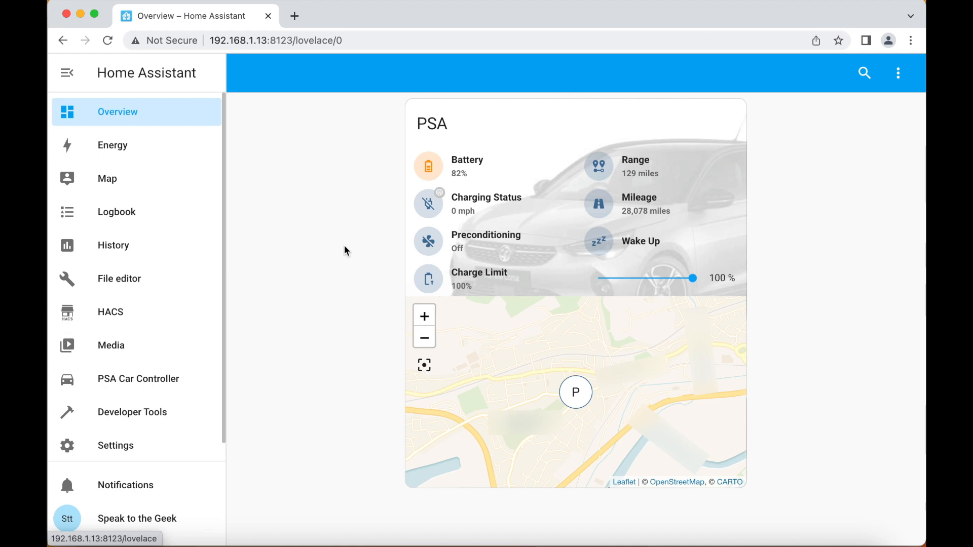
{"action": "mouse_move", "coordinate": [441, 167]}
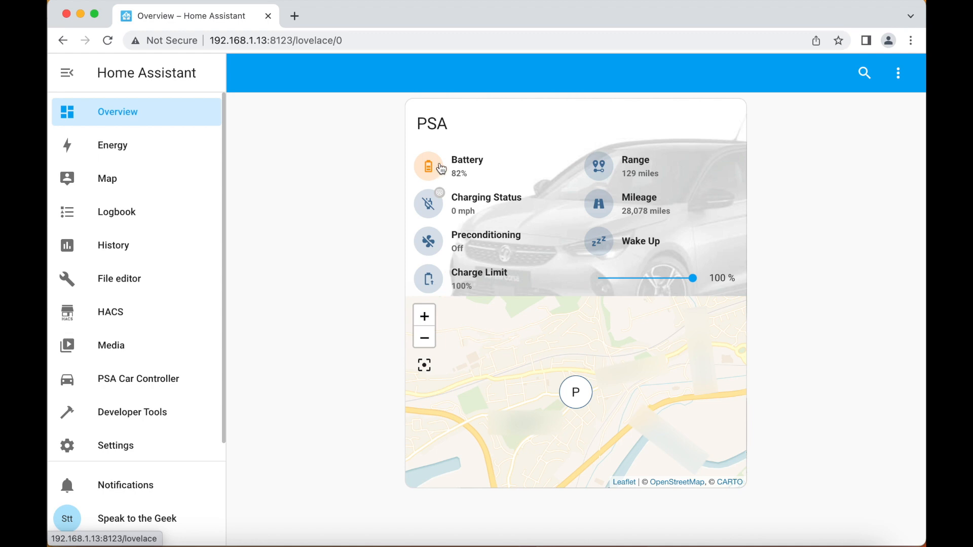
{"action": "mouse_move", "coordinate": [440, 168]}
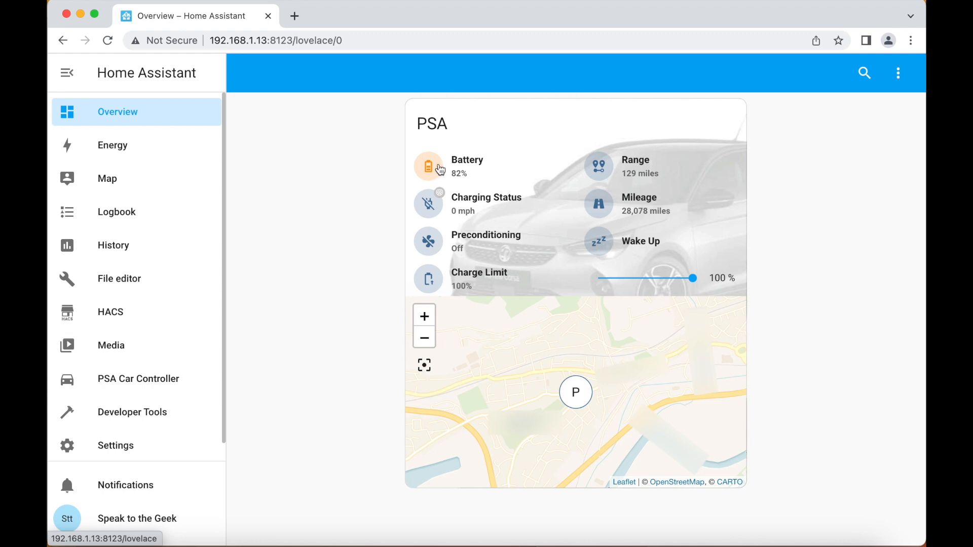
{"action": "mouse_move", "coordinate": [449, 170]}
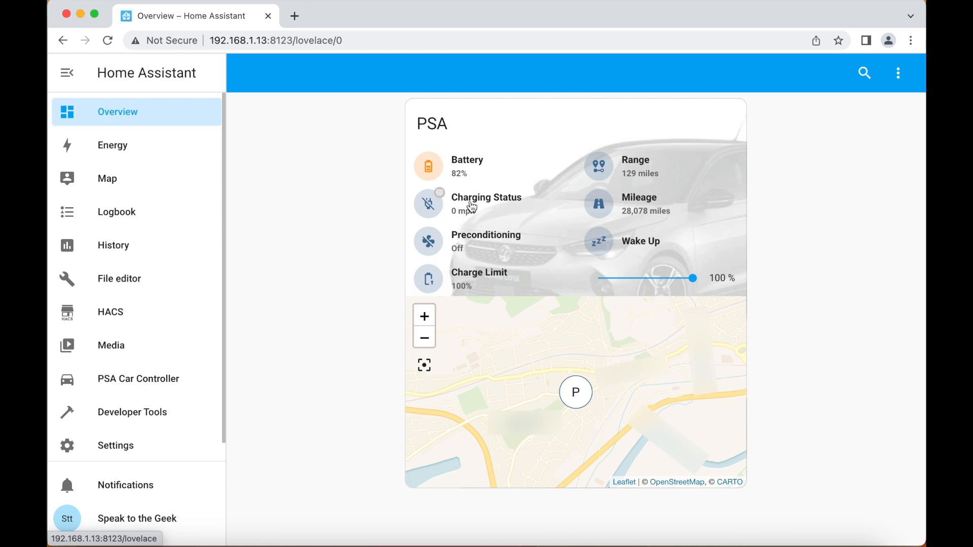
{"action": "mouse_move", "coordinate": [467, 207]}
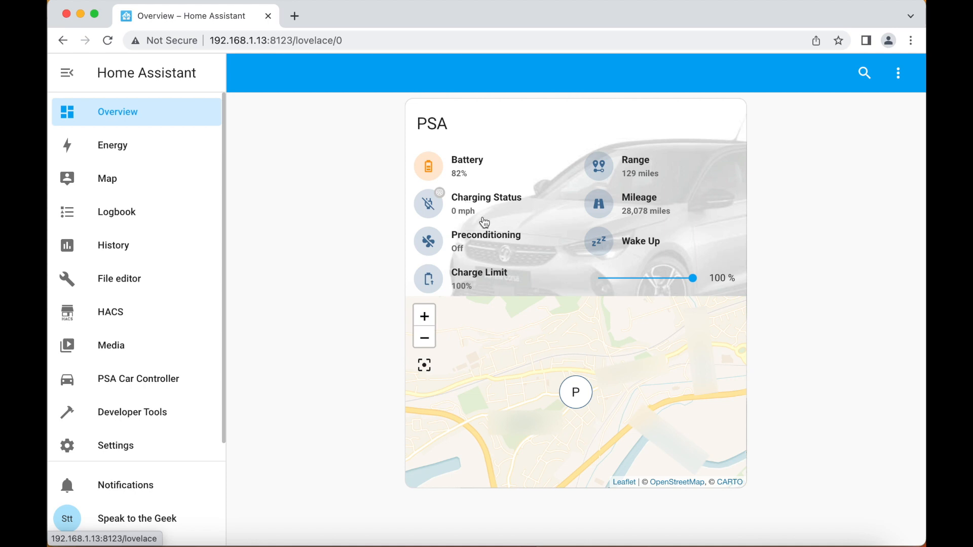
{"action": "mouse_move", "coordinate": [505, 244]}
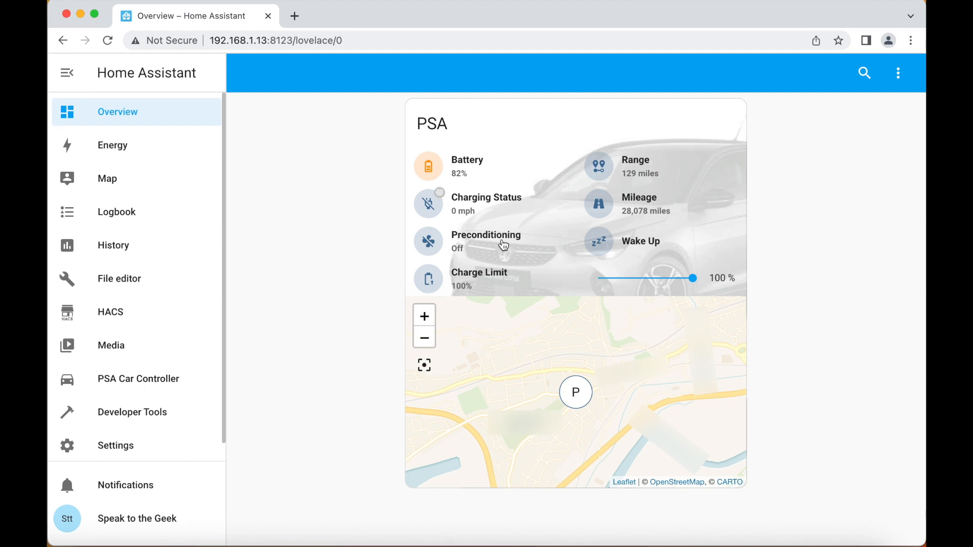
{"action": "mouse_move", "coordinate": [597, 247]}
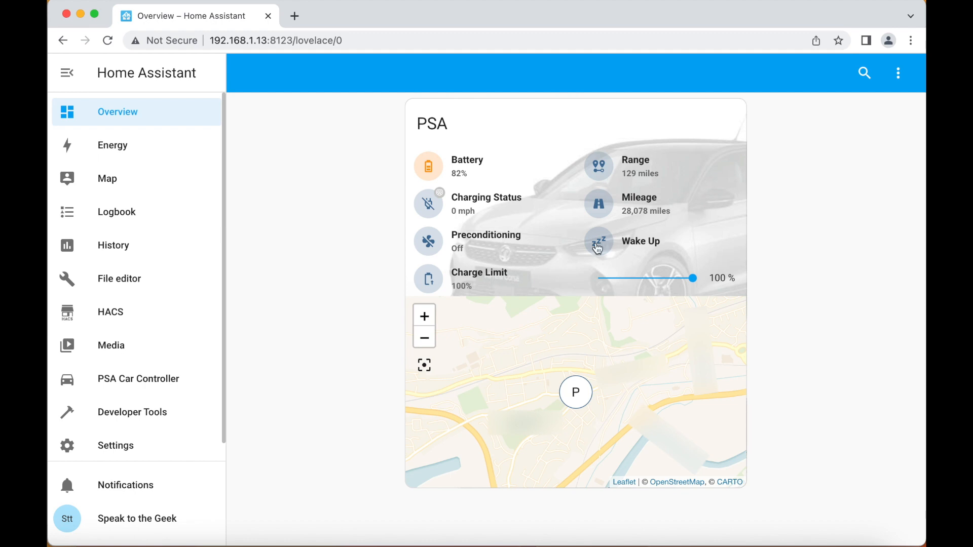
Wake up the car from the PSA card so Preconditioning reports On
{"action": "left_click", "coordinate": [428, 241]}
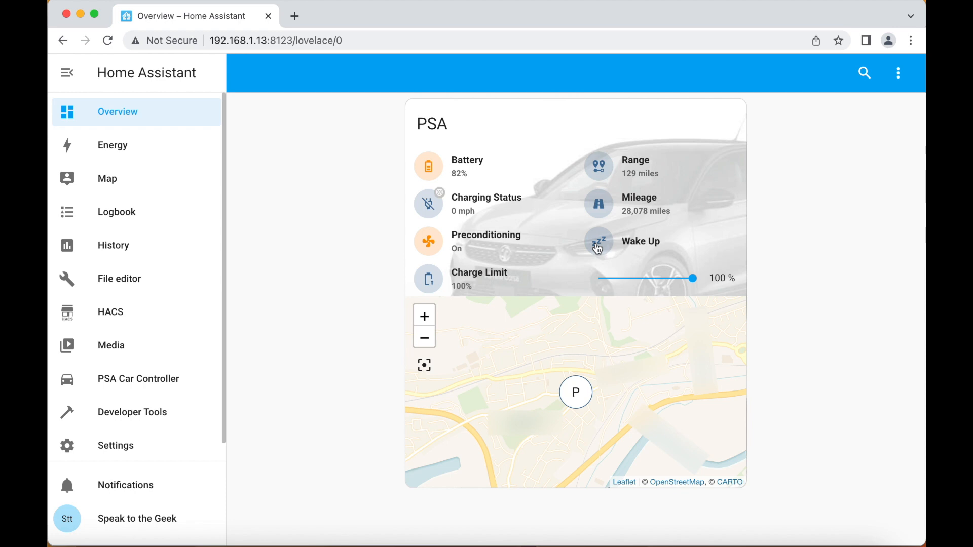
{"action": "mouse_move", "coordinate": [481, 244]}
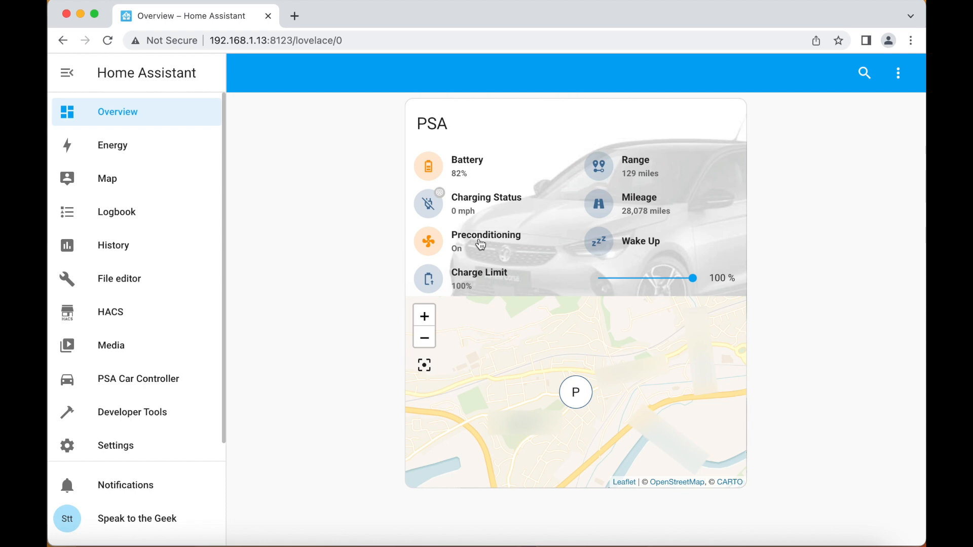
{"action": "mouse_move", "coordinate": [465, 243]}
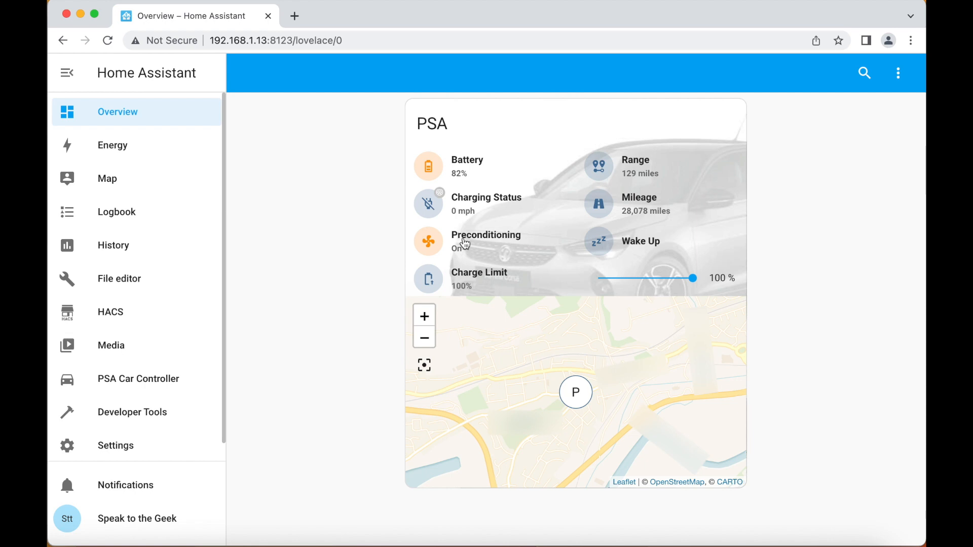
{"action": "mouse_move", "coordinate": [485, 253]}
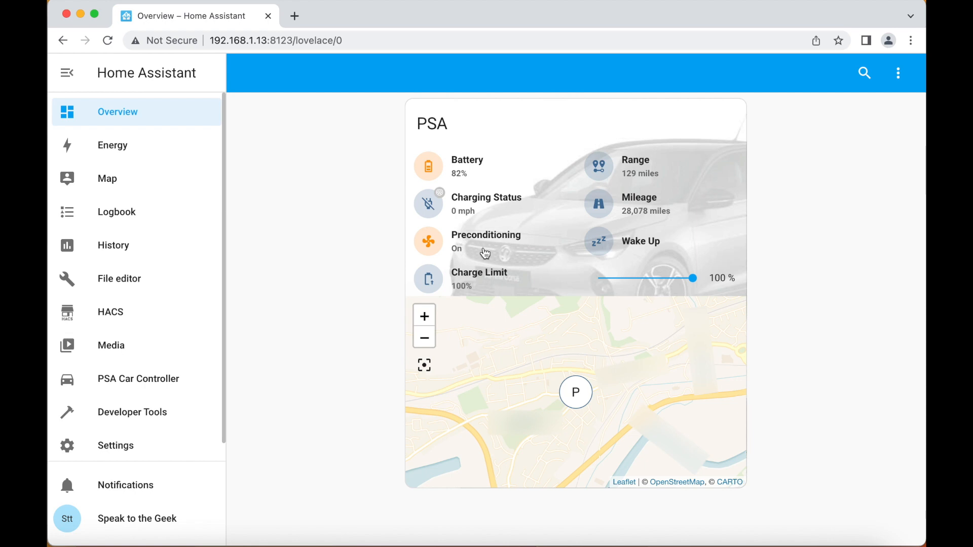
{"action": "mouse_move", "coordinate": [488, 284]}
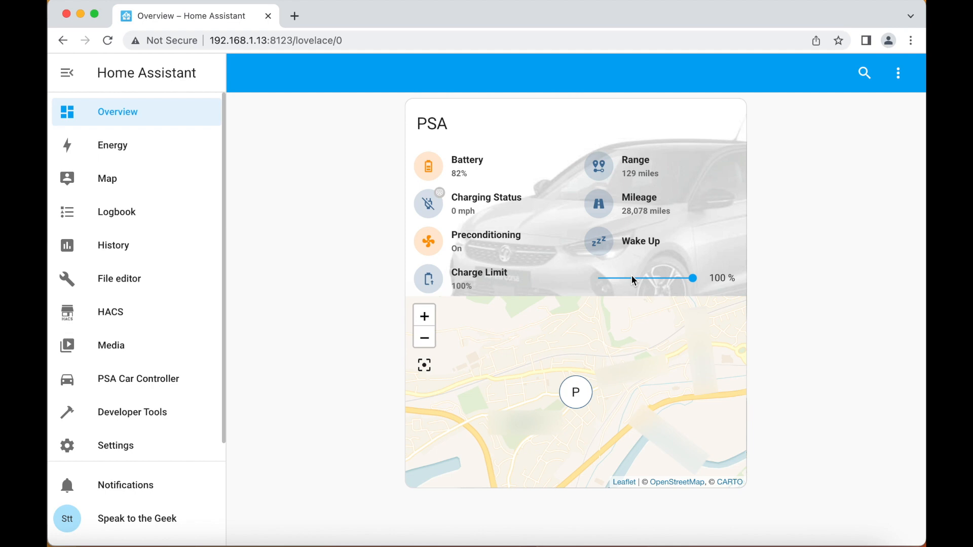
{"action": "mouse_move", "coordinate": [736, 346]}
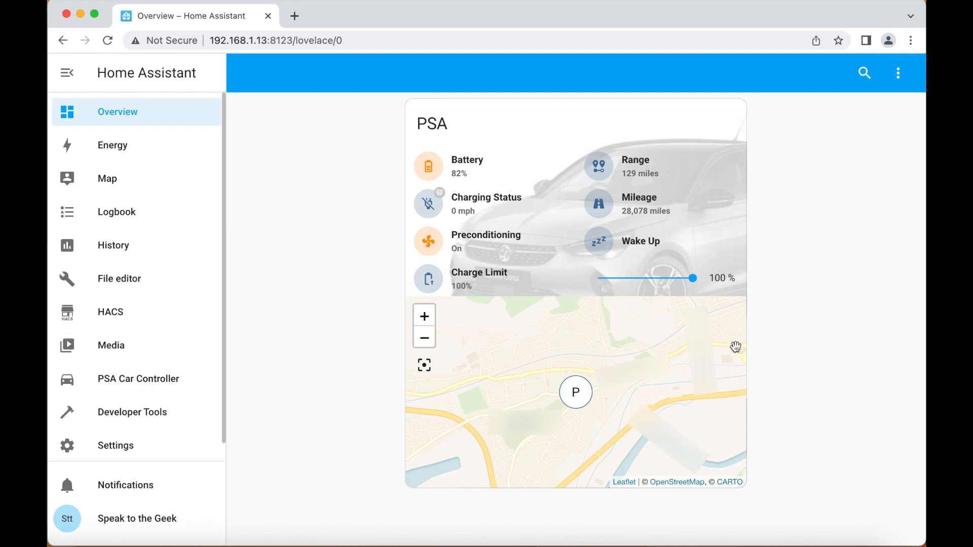